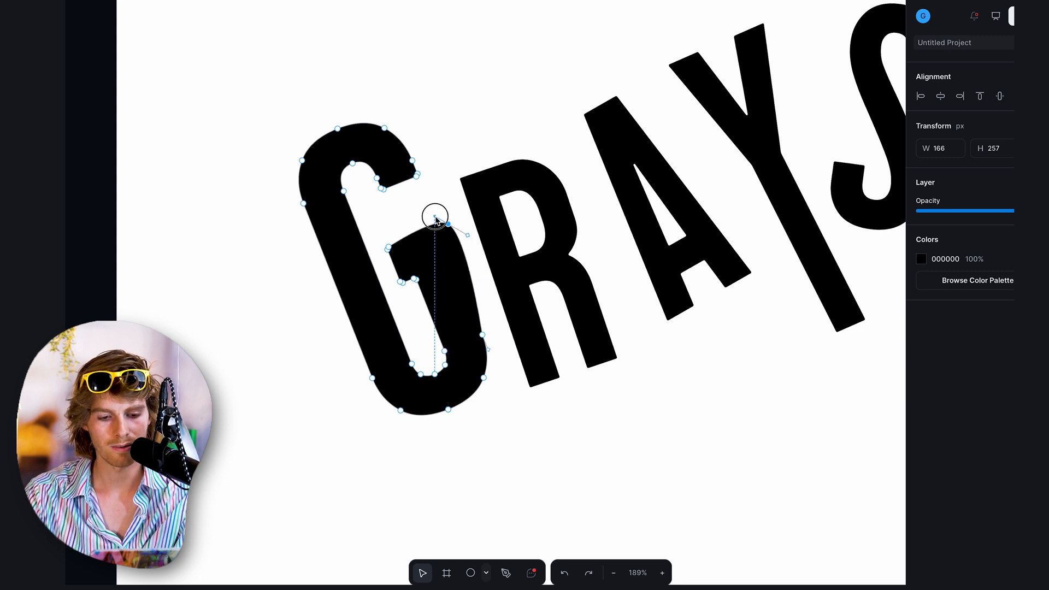
- Drag an anchor handle on the G to reshape its inner curve into a custom form
left_click_drag(435, 220, 448, 225)
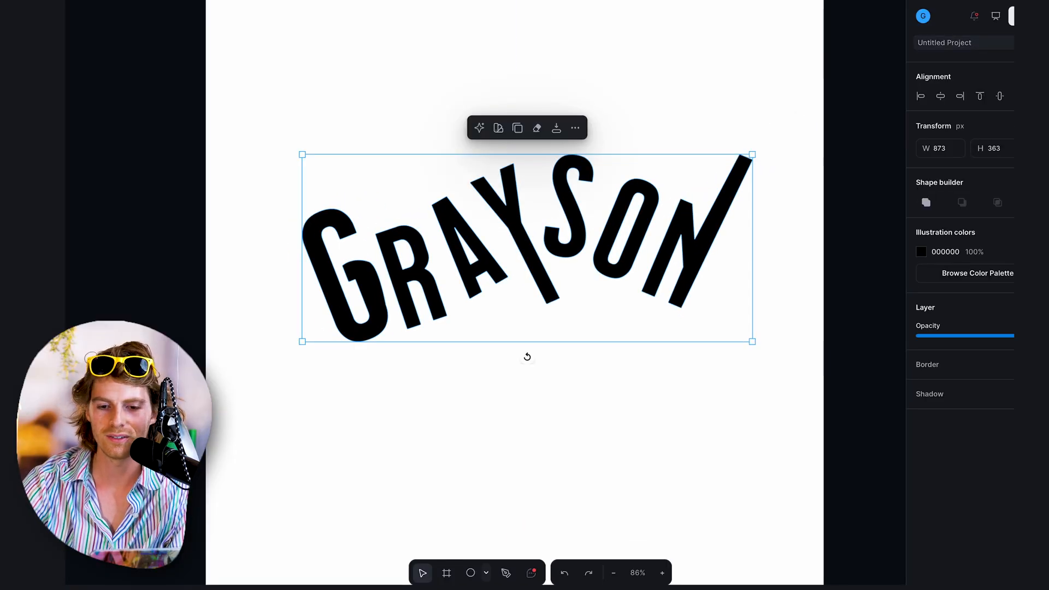
left_click(557, 128)
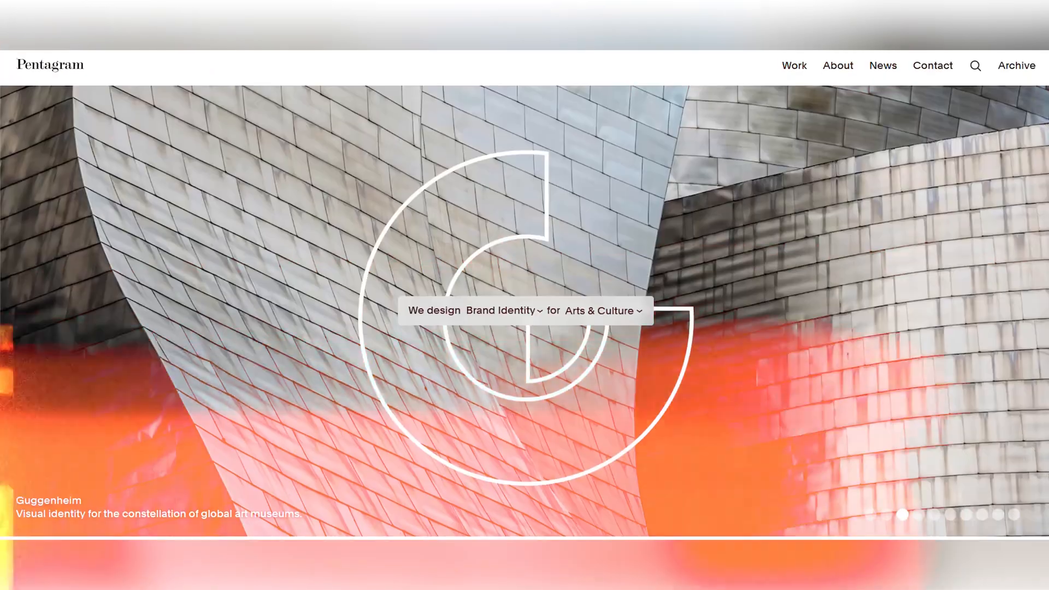
- Scroll down the Pentagram homepage to the latest-projects grid with the Cartier work
scroll("down", 3)
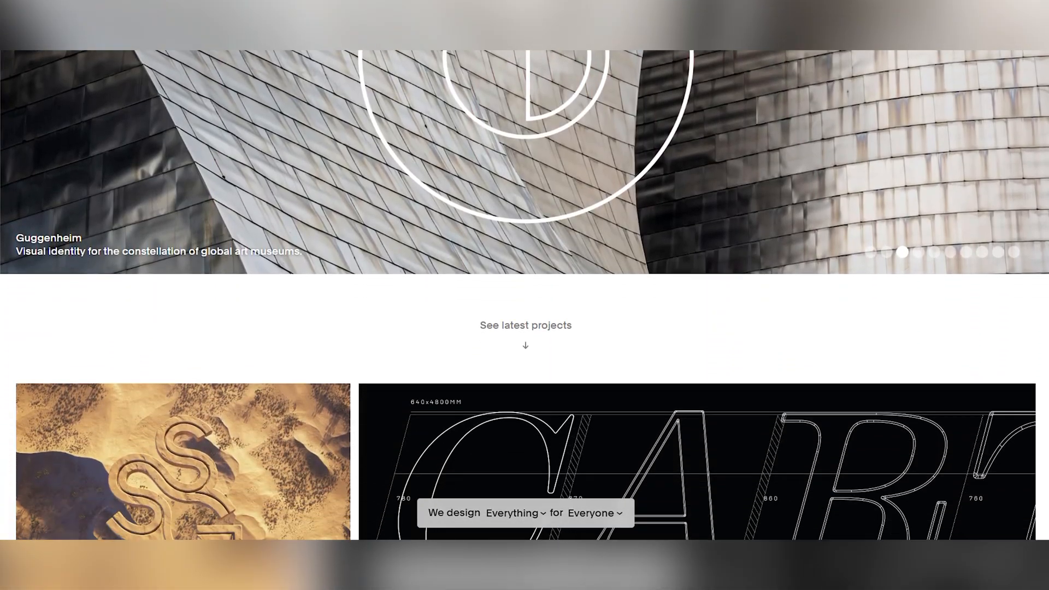
scroll("down", 3)
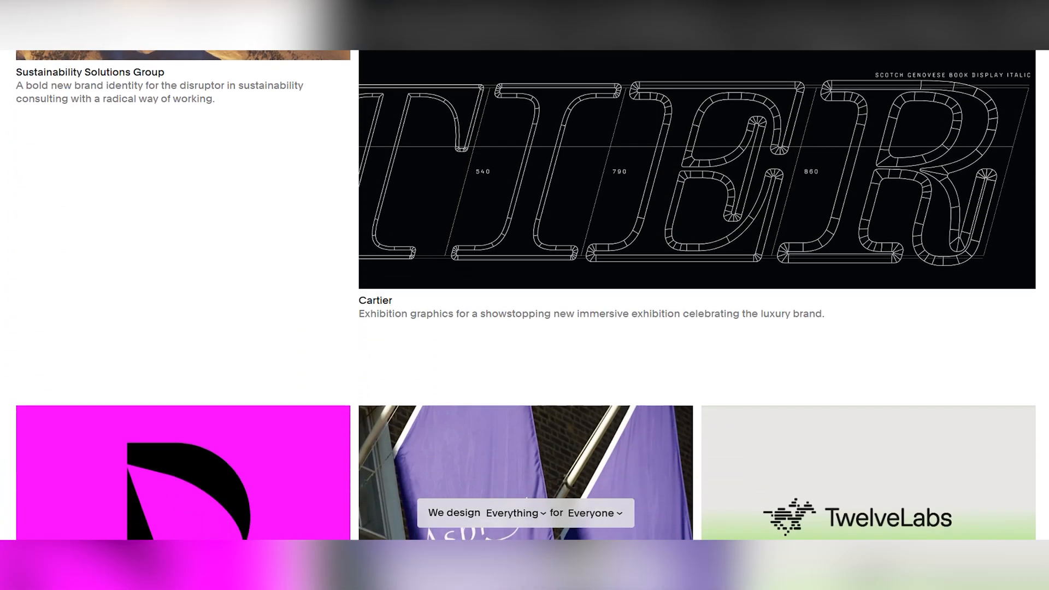